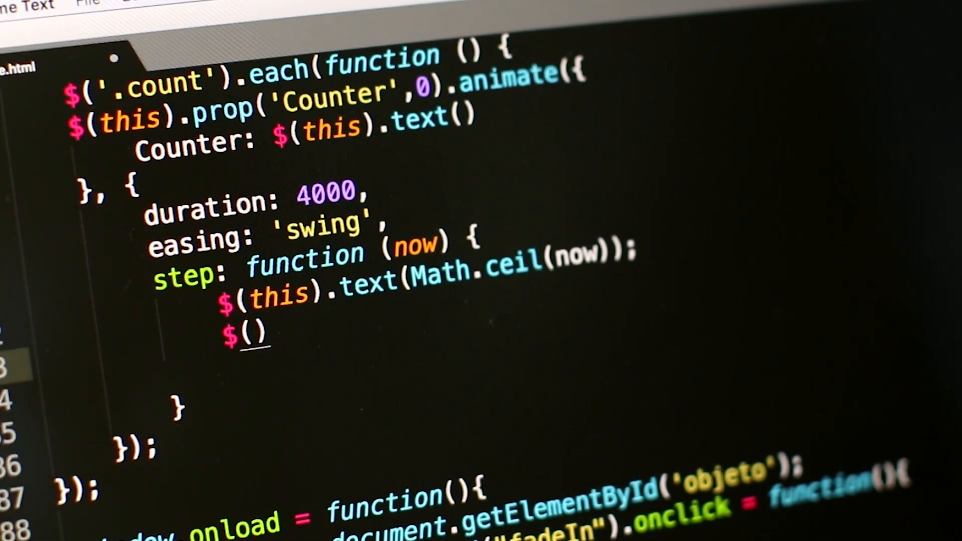
Step: Complete the step function's second line as $(this).html() below the Math.ceil line
text(this)
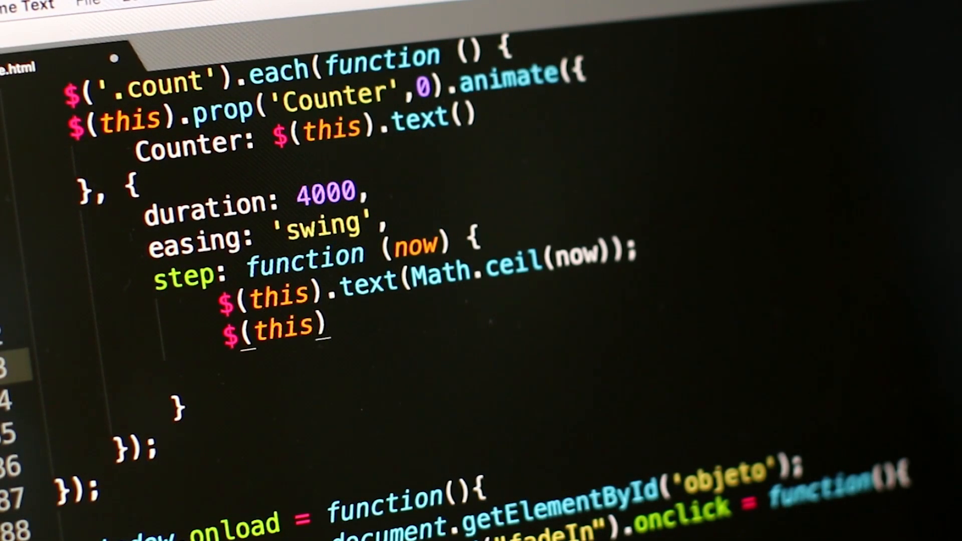
text(.html())
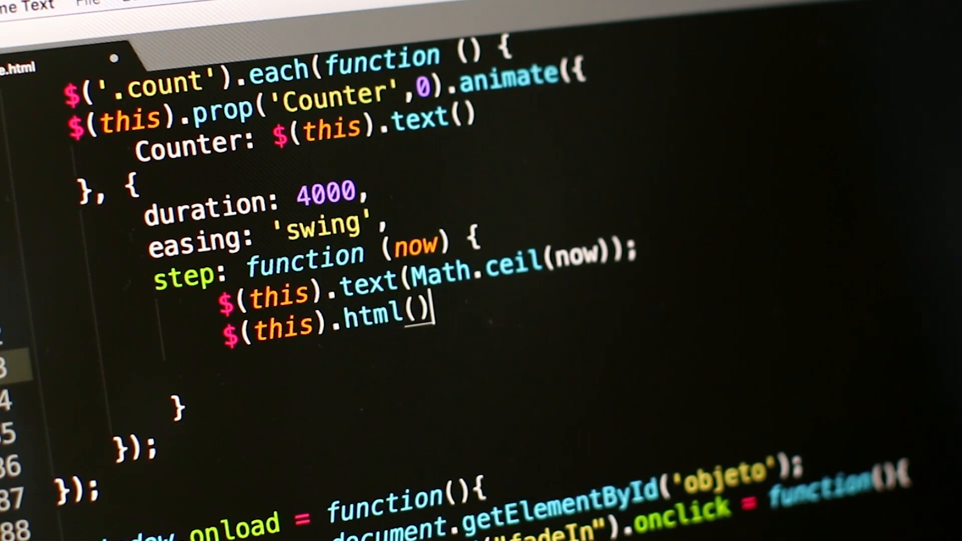
text(t)
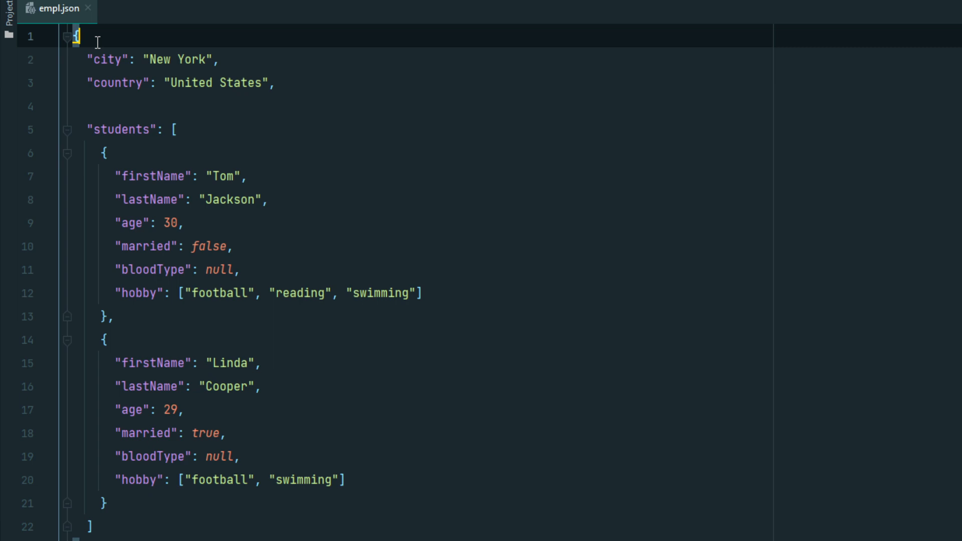
mouse_move(83, 58)
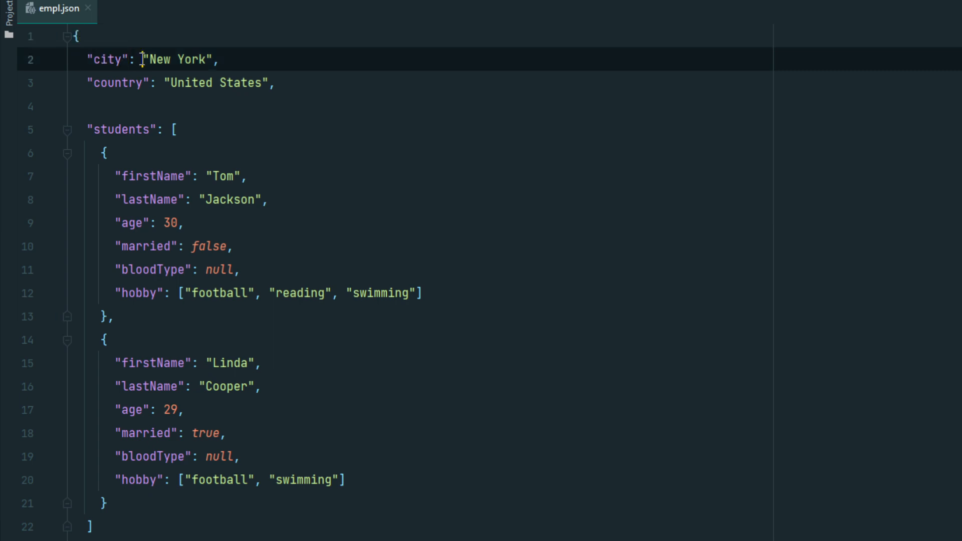
click(104, 153)
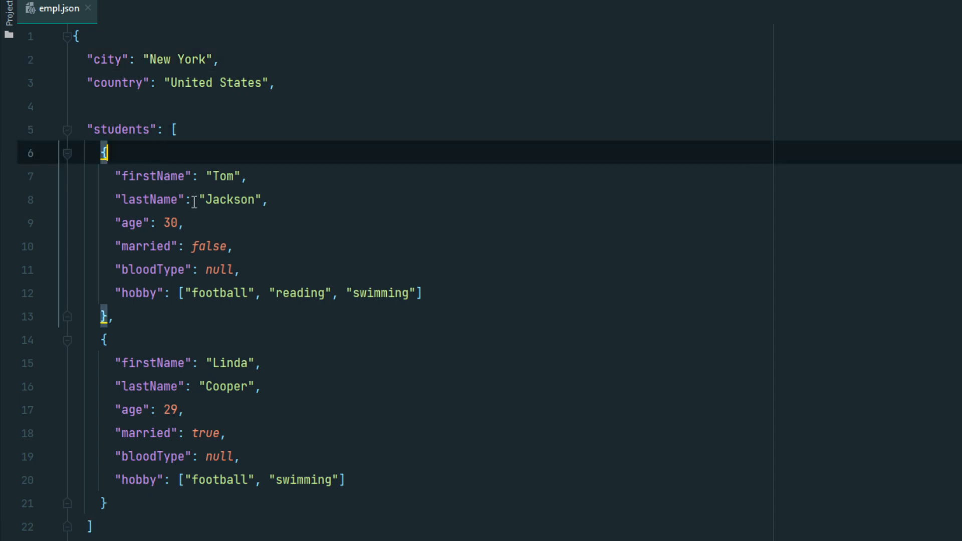
click(162, 270)
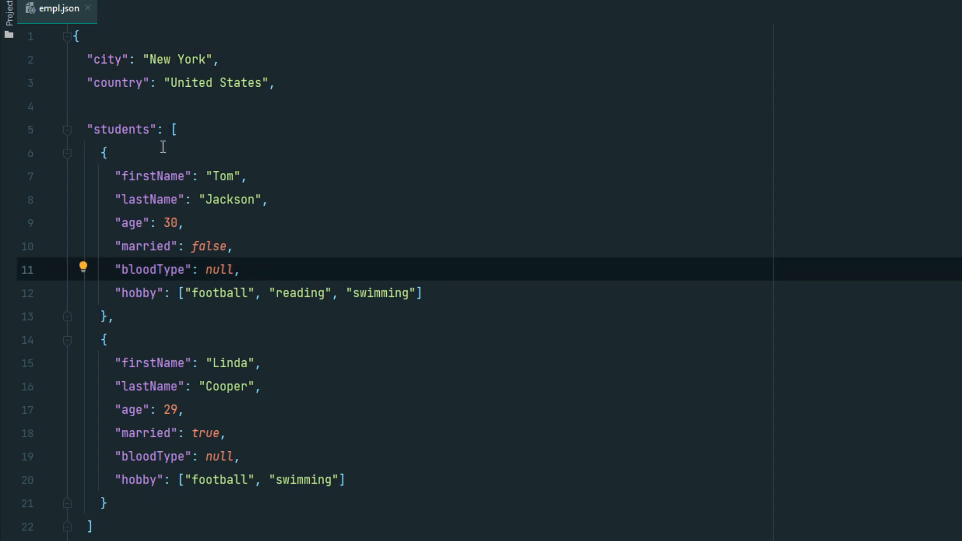
mouse_move(136, 83)
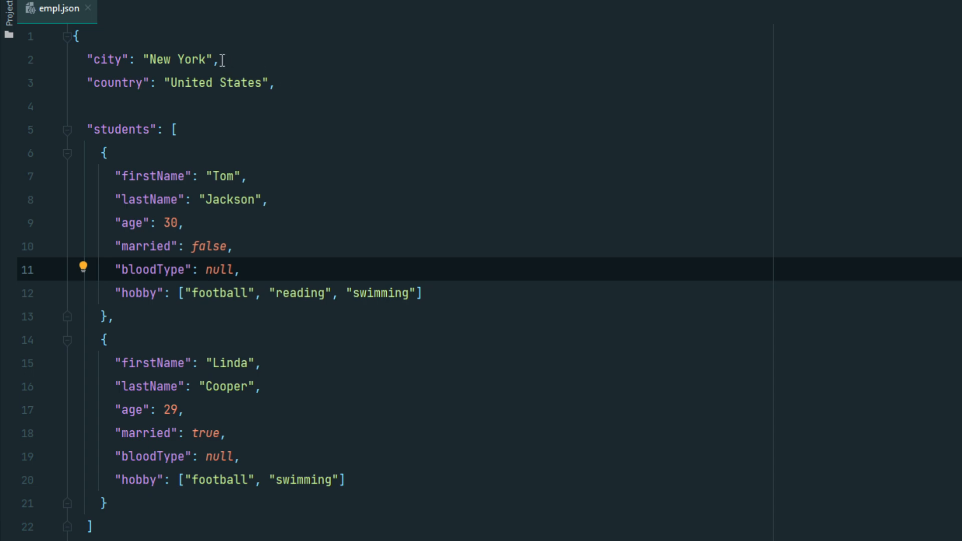
mouse_move(165, 37)
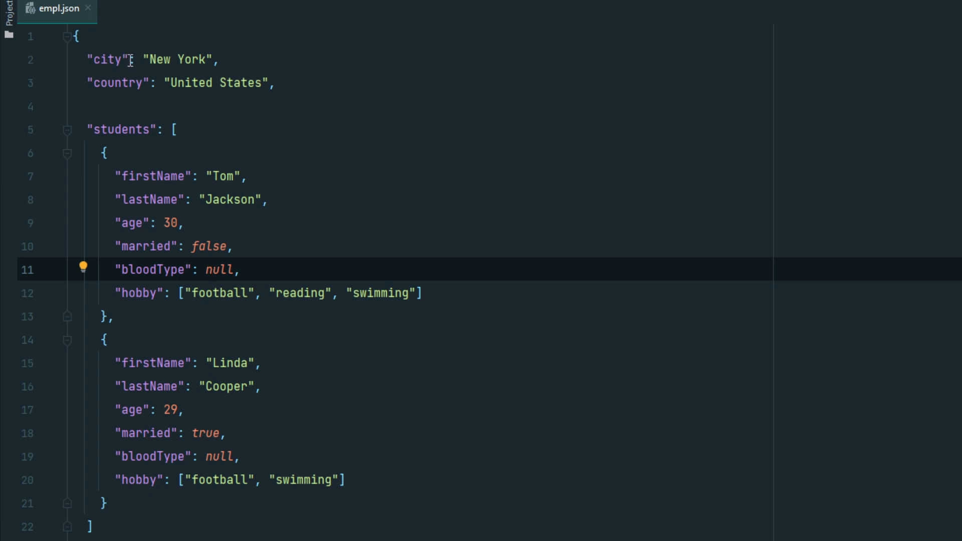
mouse_move(110, 78)
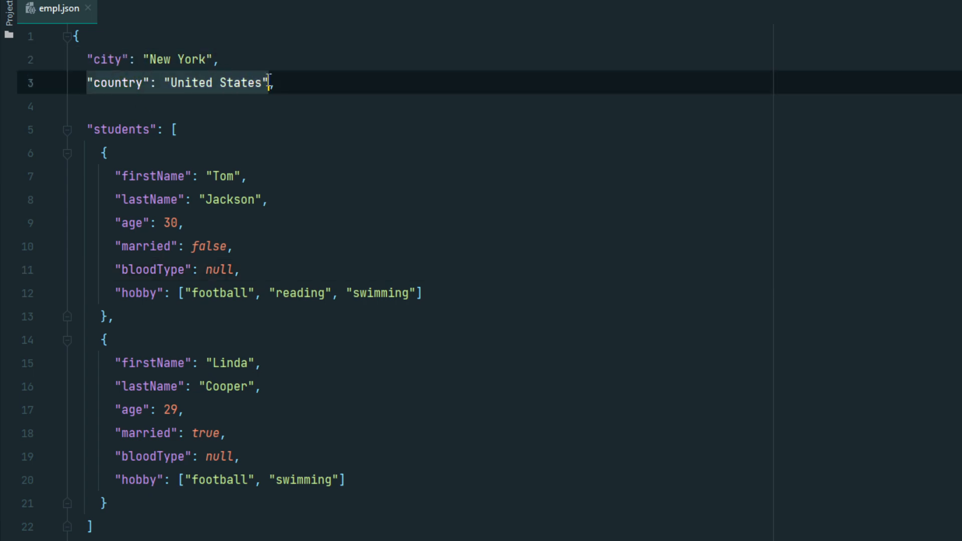
mouse_move(116, 59)
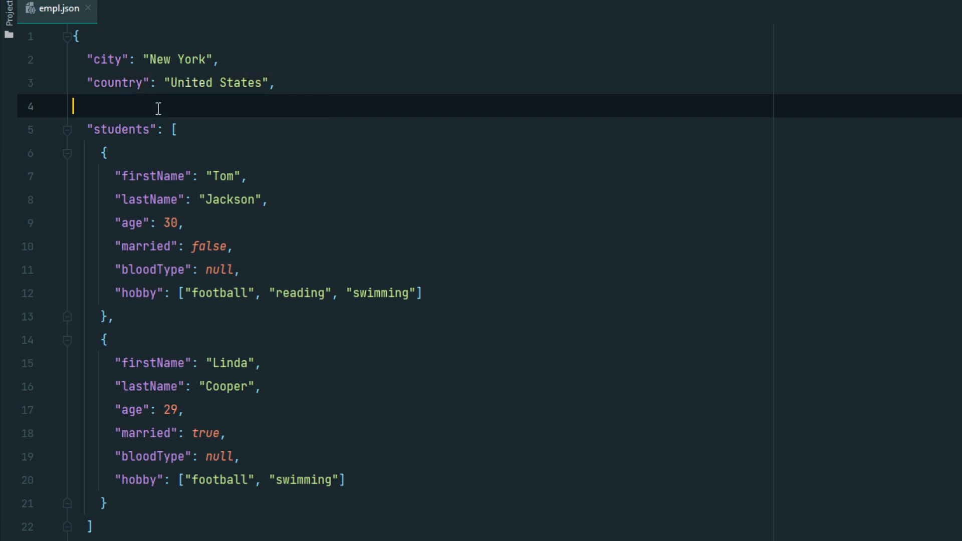
click(173, 129)
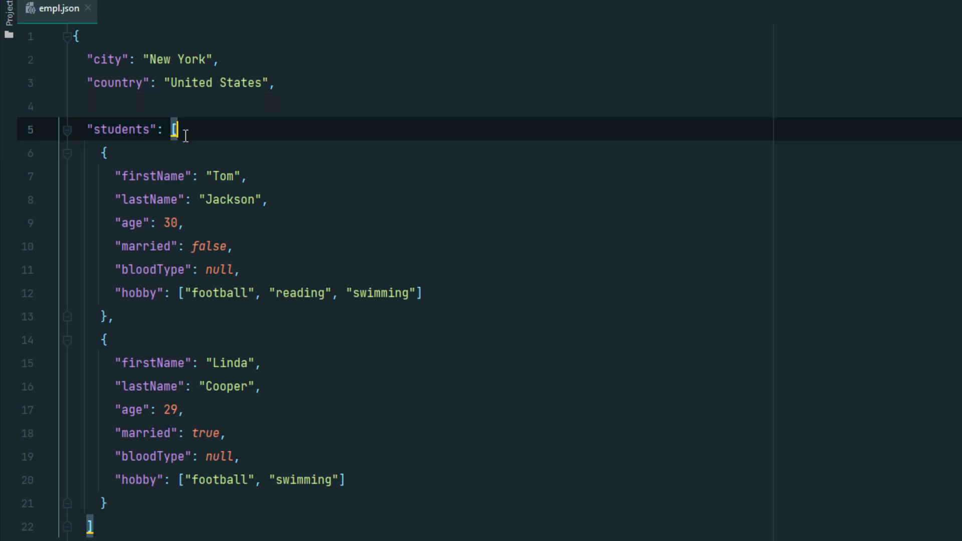
mouse_move(102, 143)
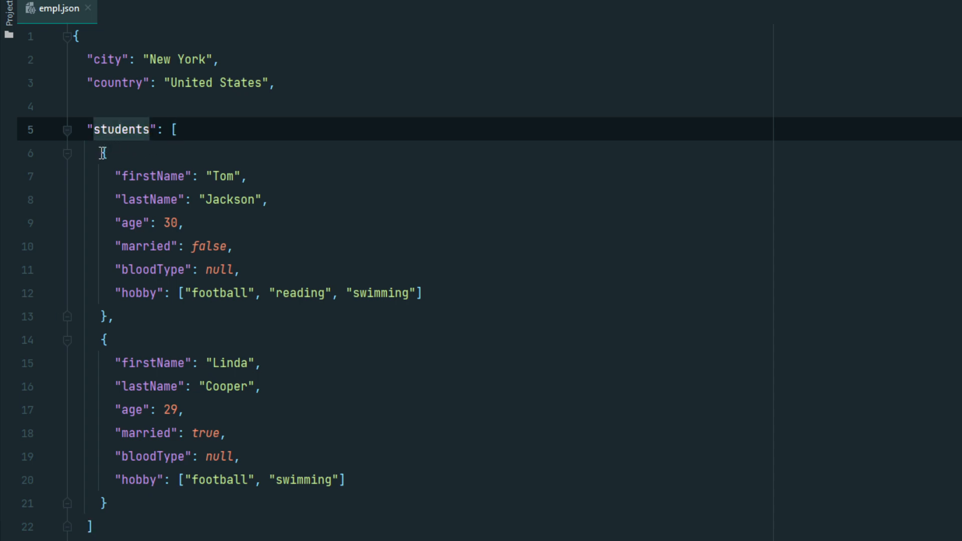
click(245, 198)
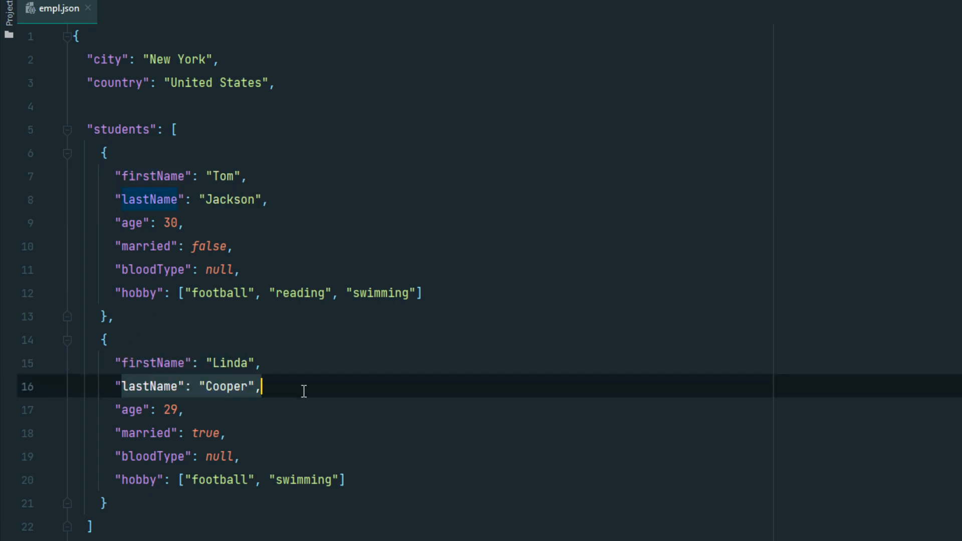
mouse_move(92, 158)
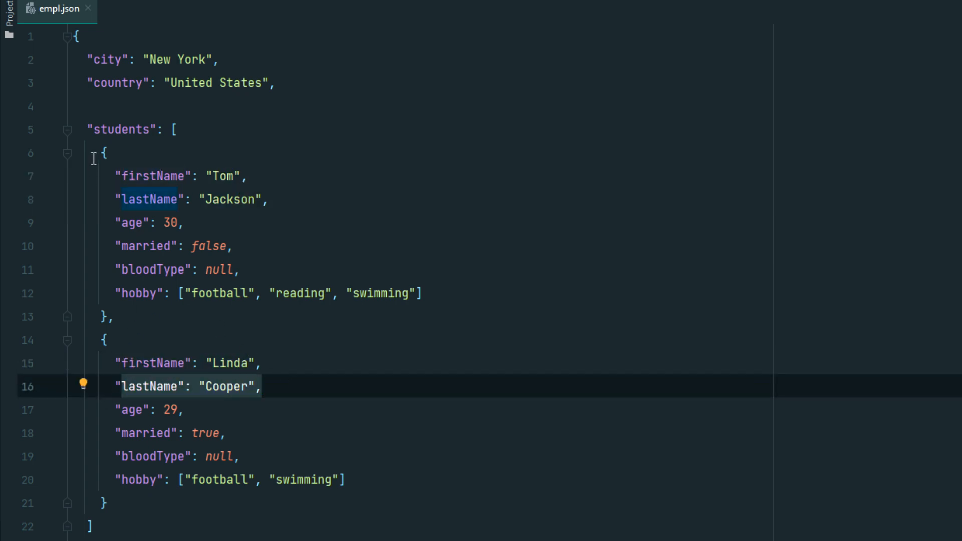
click(150, 293)
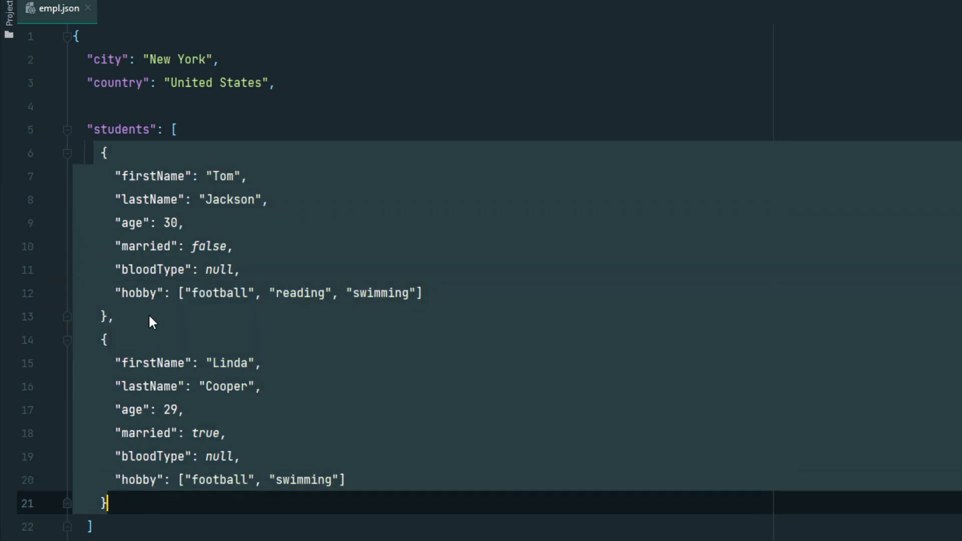
click(122, 316)
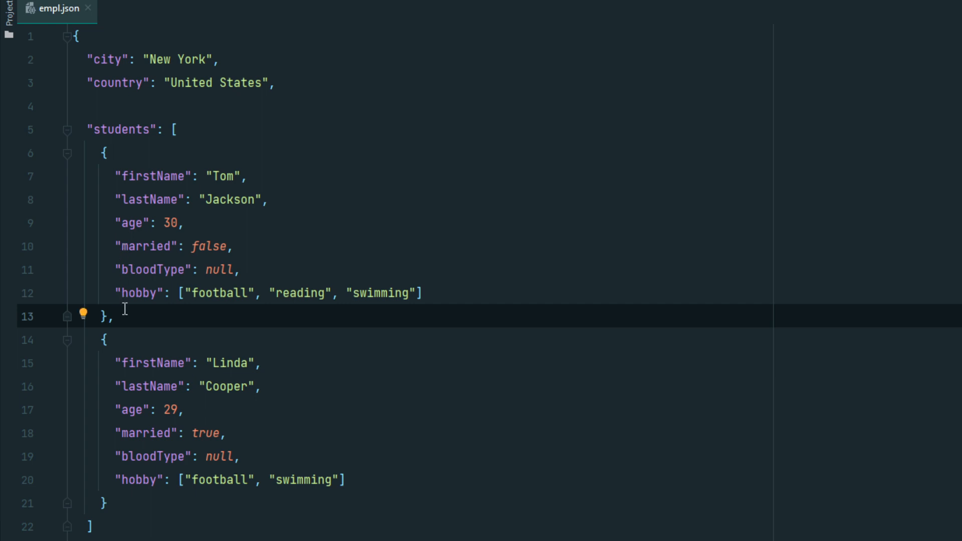
mouse_move(164, 182)
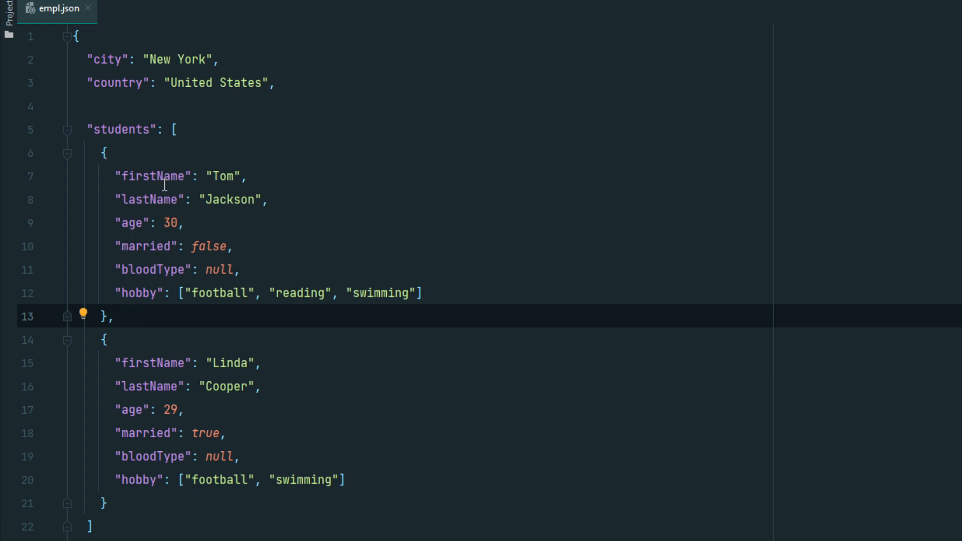
mouse_move(239, 189)
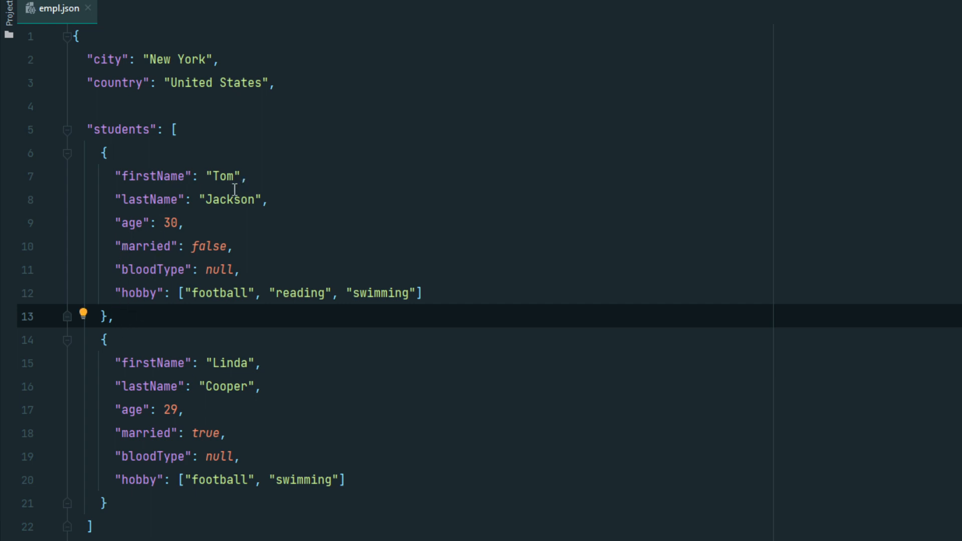
click(248, 176)
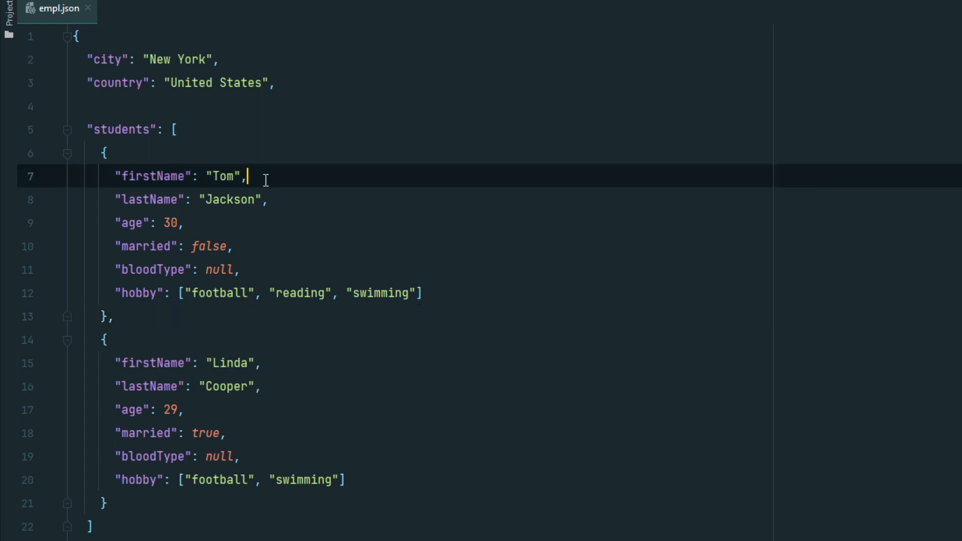
mouse_move(149, 313)
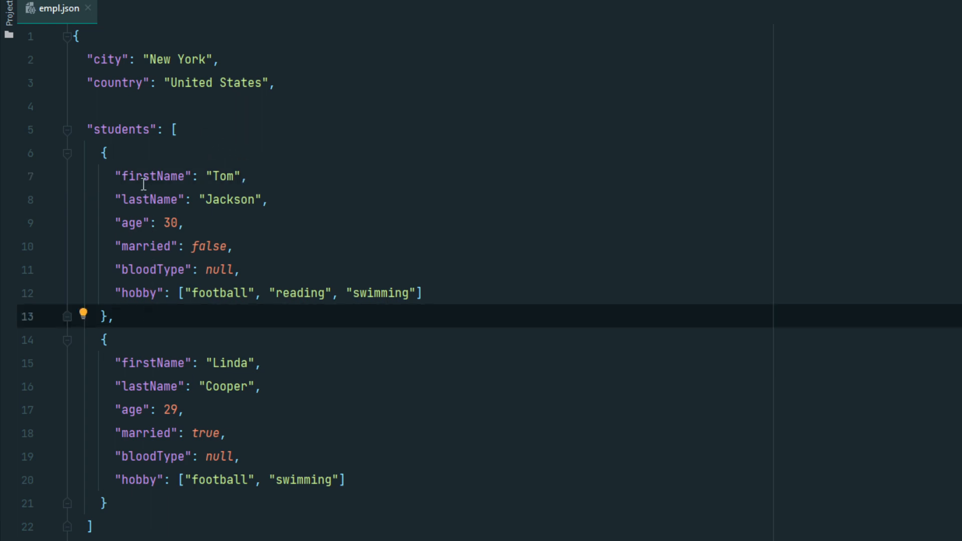
click(105, 153)
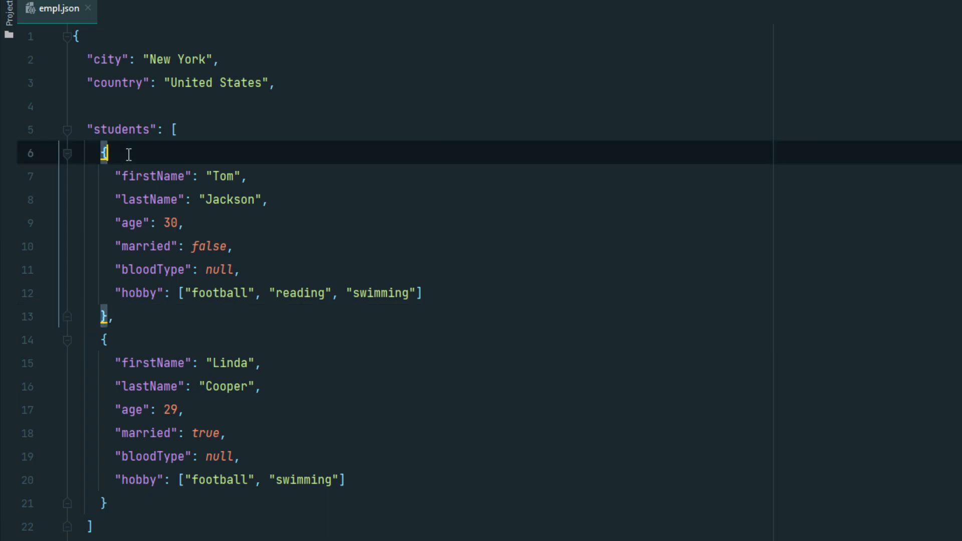
mouse_move(122, 169)
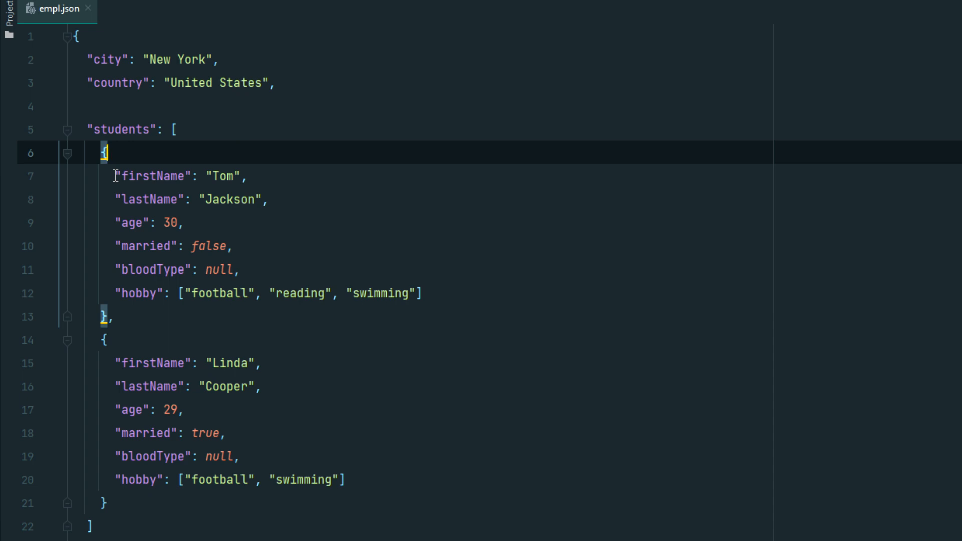
click(219, 177)
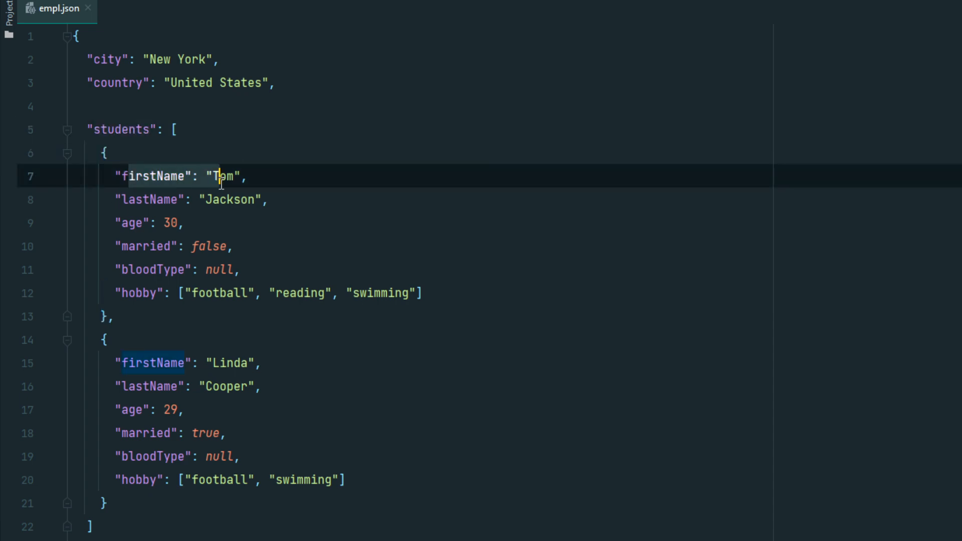
click(270, 199)
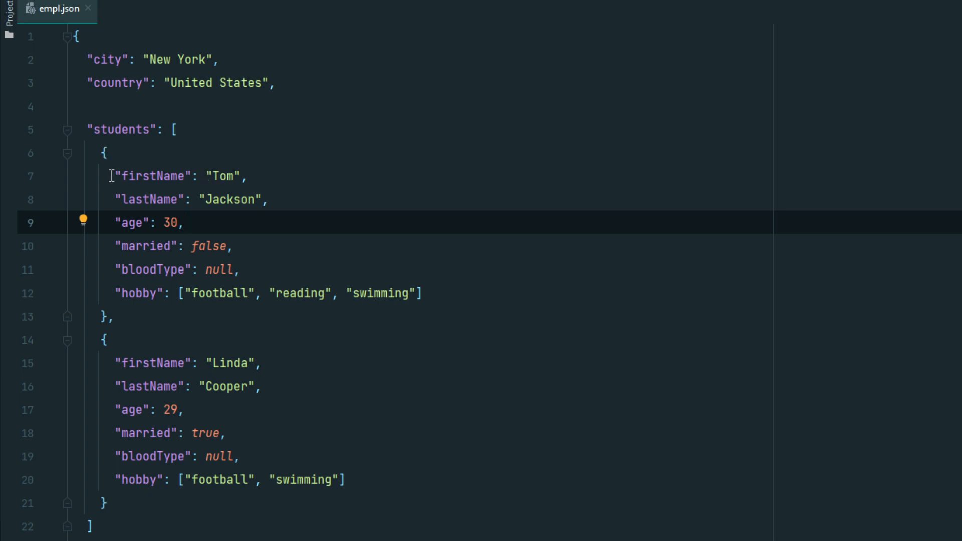
click(153, 177)
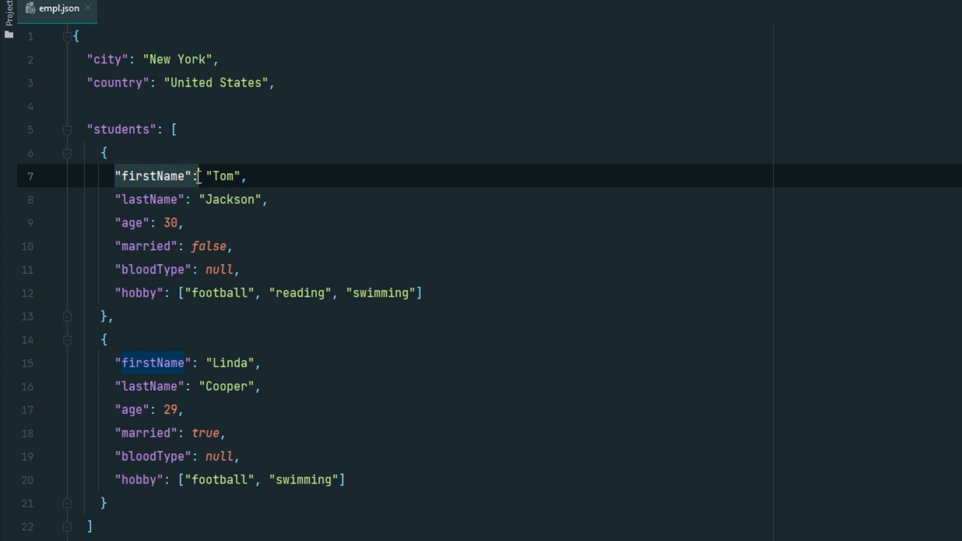
click(242, 176)
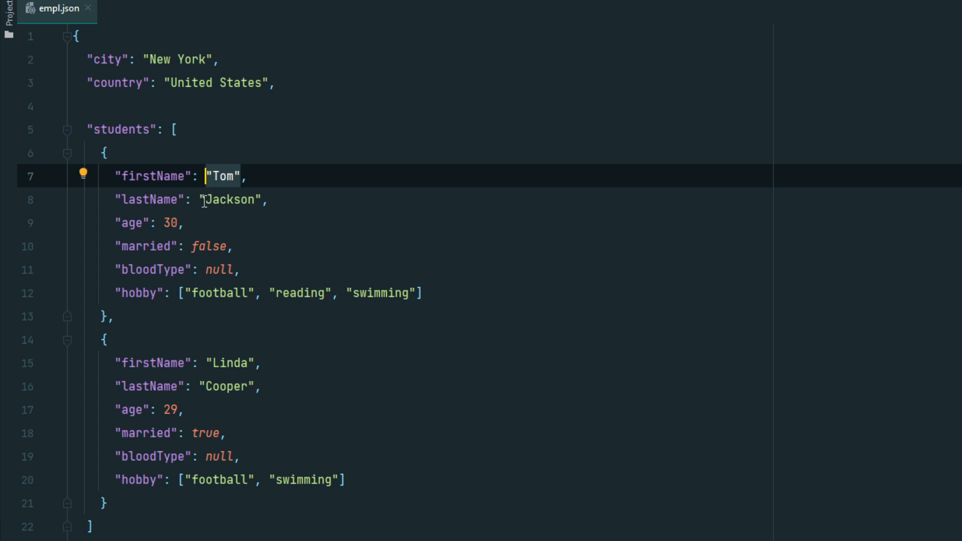
mouse_move(202, 218)
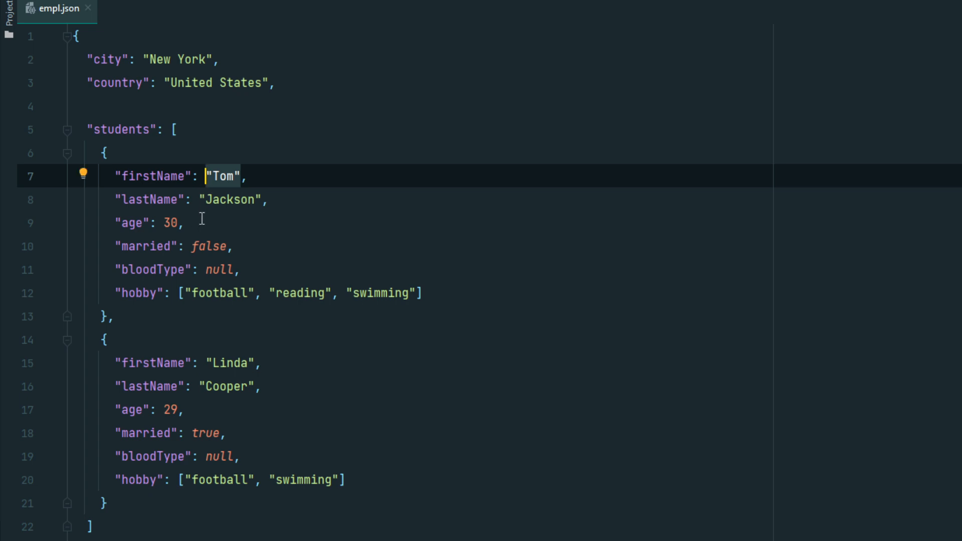
mouse_move(158, 225)
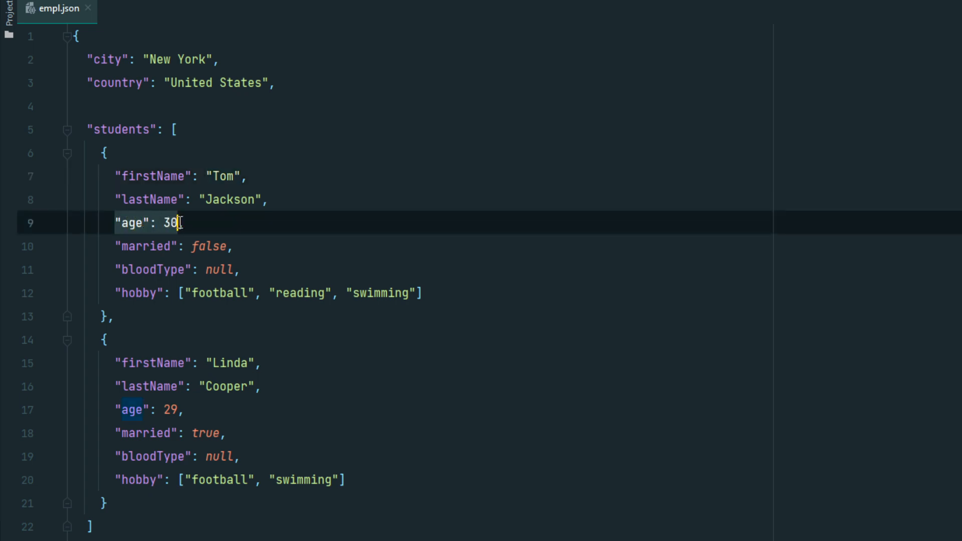
text(,)
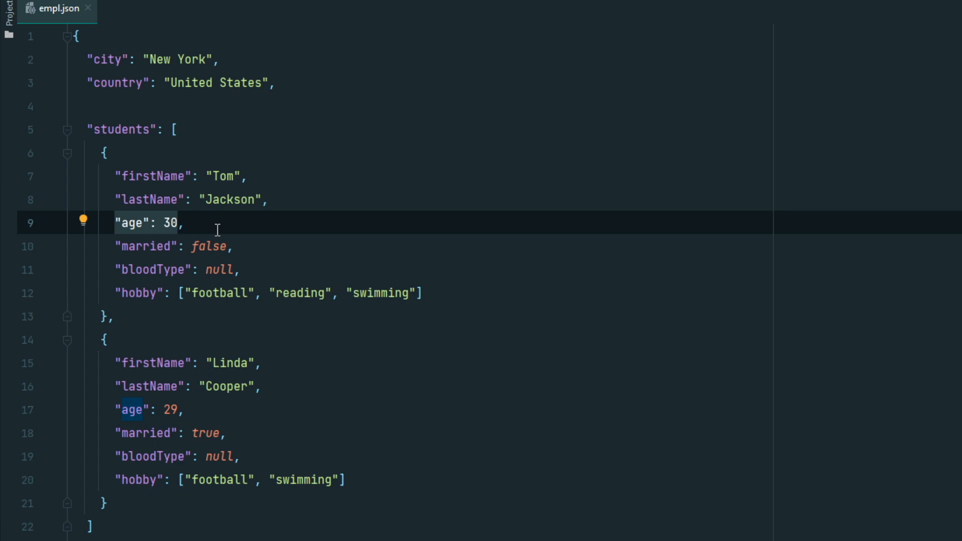
mouse_move(119, 246)
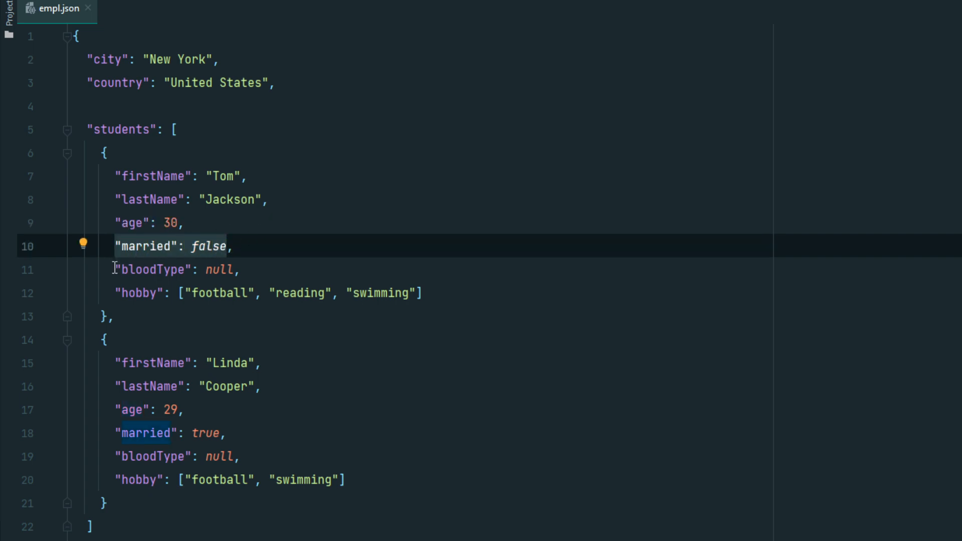
click(238, 269)
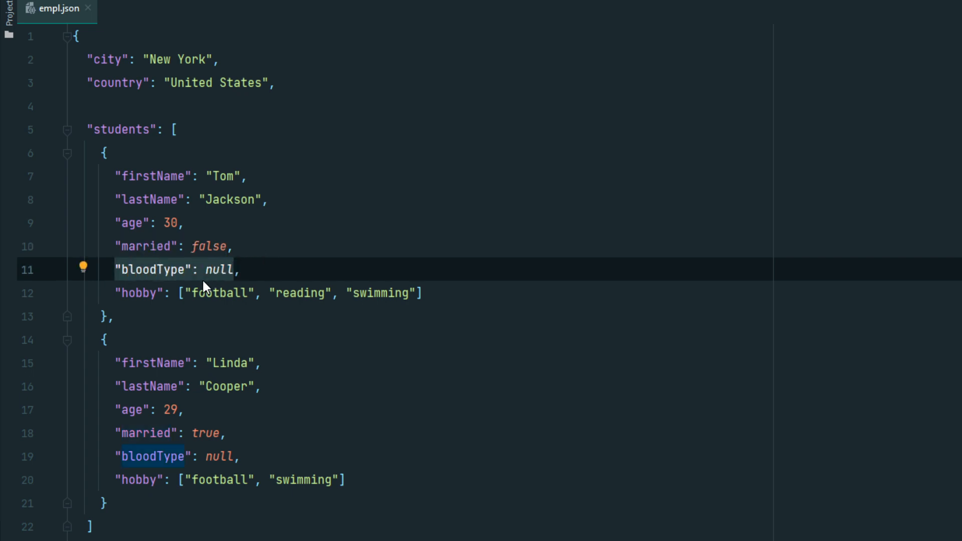
mouse_move(169, 285)
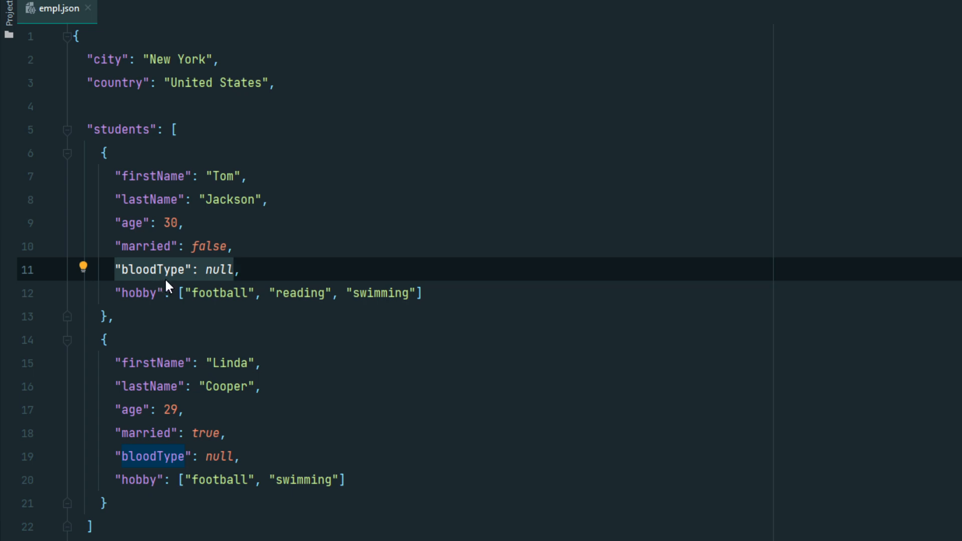
click(105, 153)
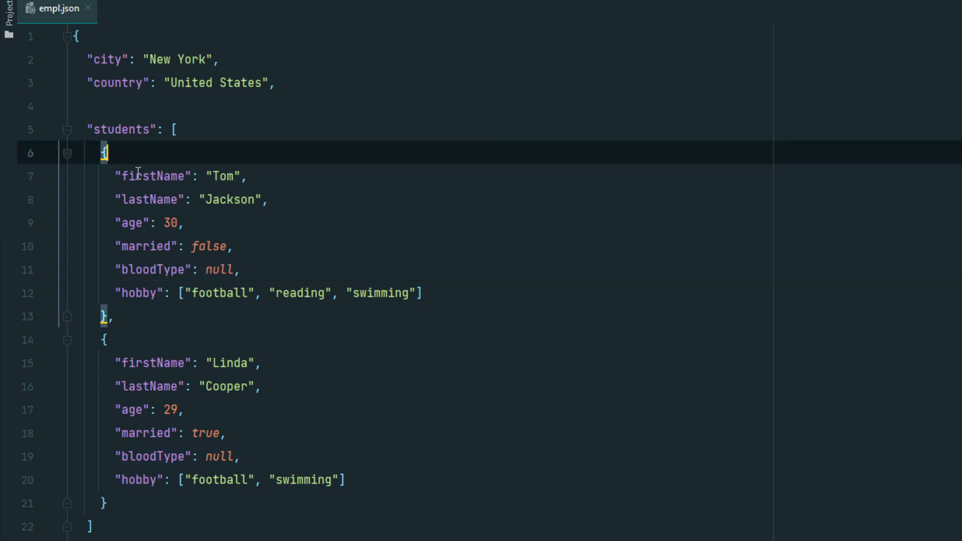
click(227, 177)
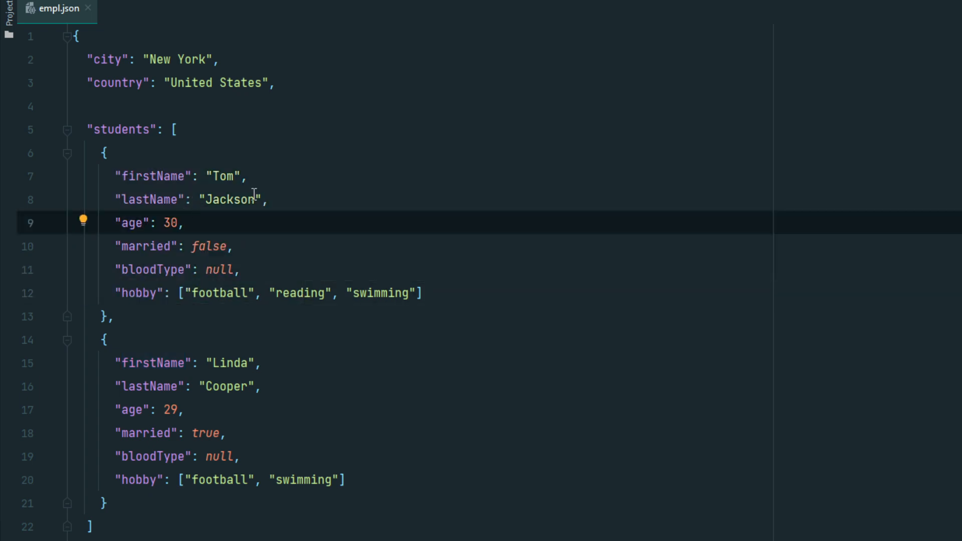
mouse_move(319, 210)
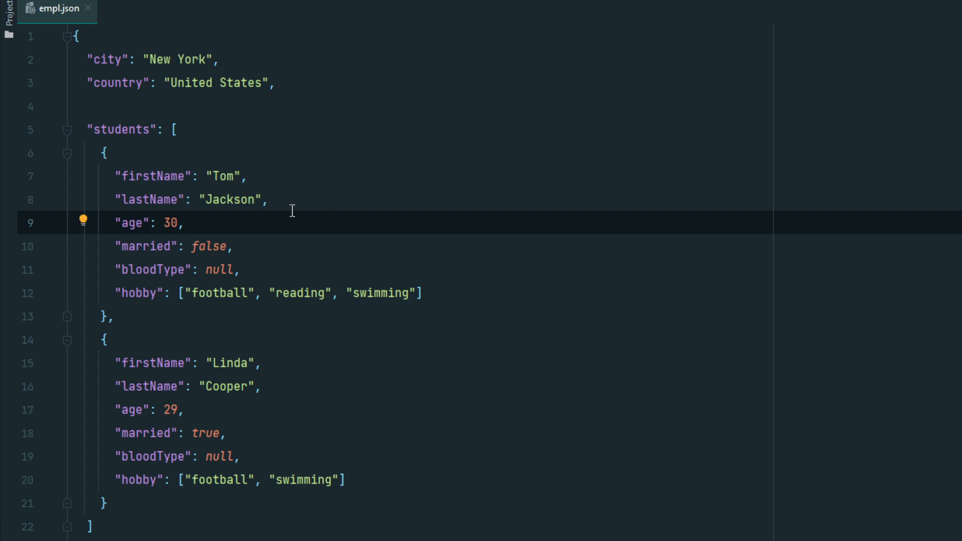
mouse_move(249, 214)
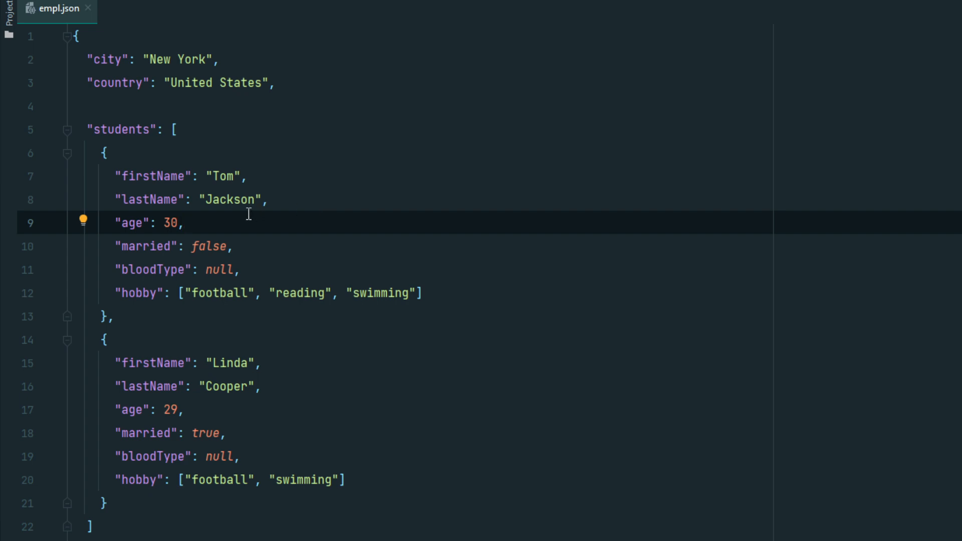
mouse_move(186, 260)
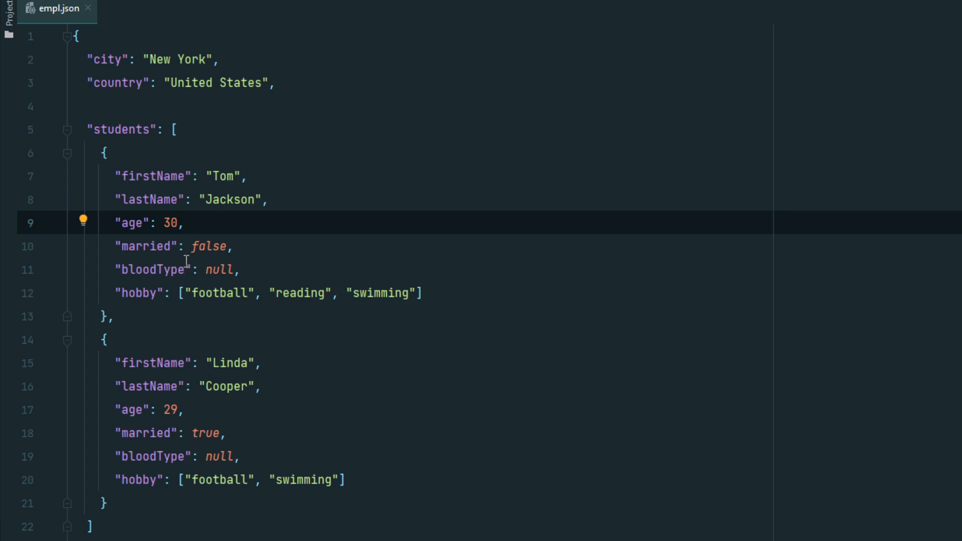
mouse_move(119, 217)
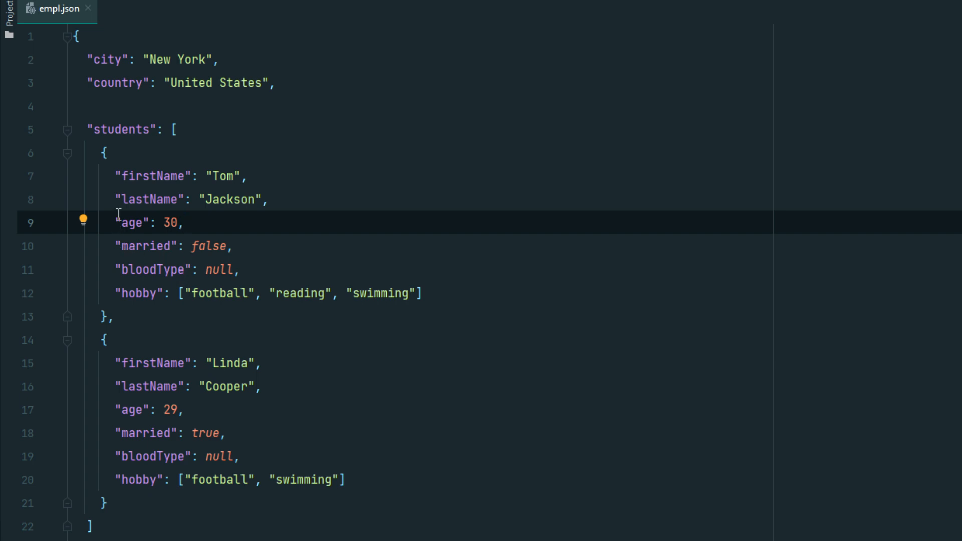
mouse_move(127, 251)
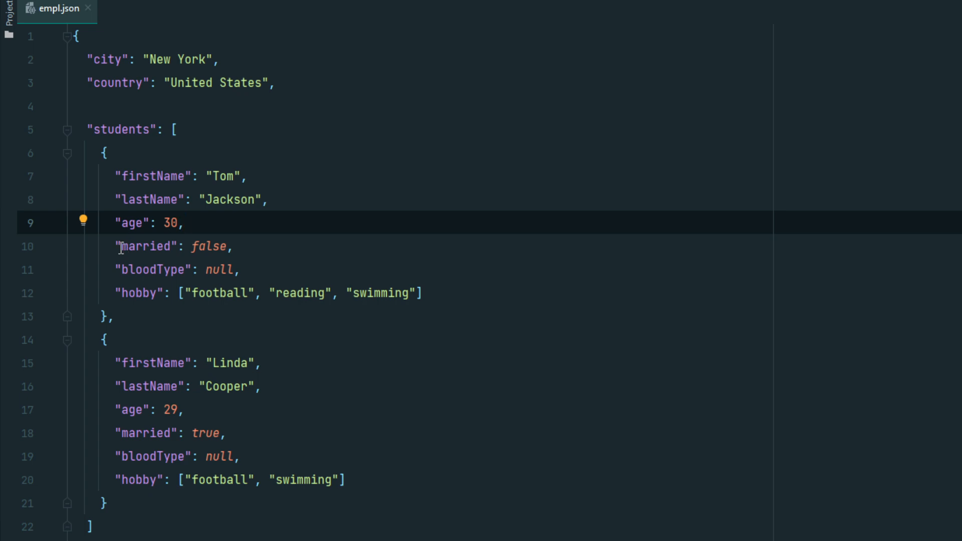
mouse_move(119, 247)
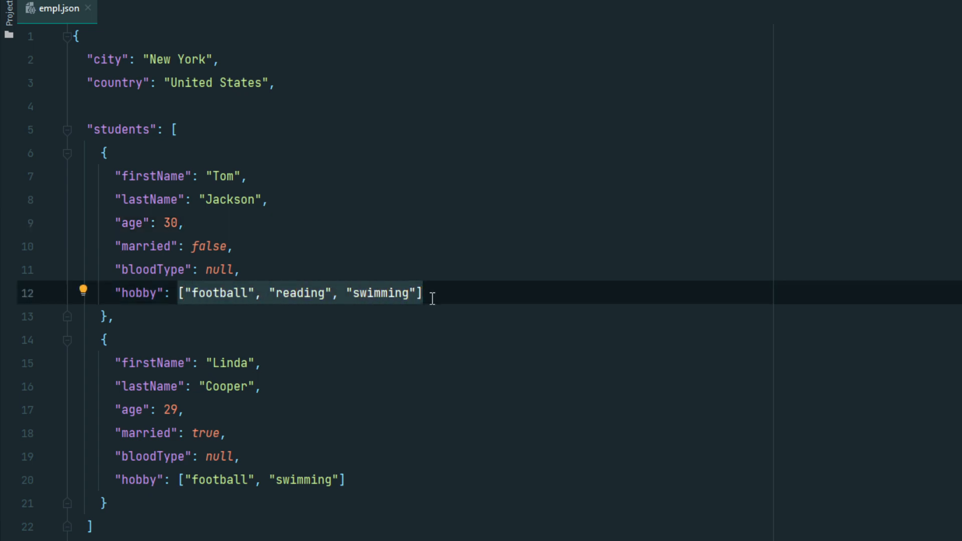
click(422, 292)
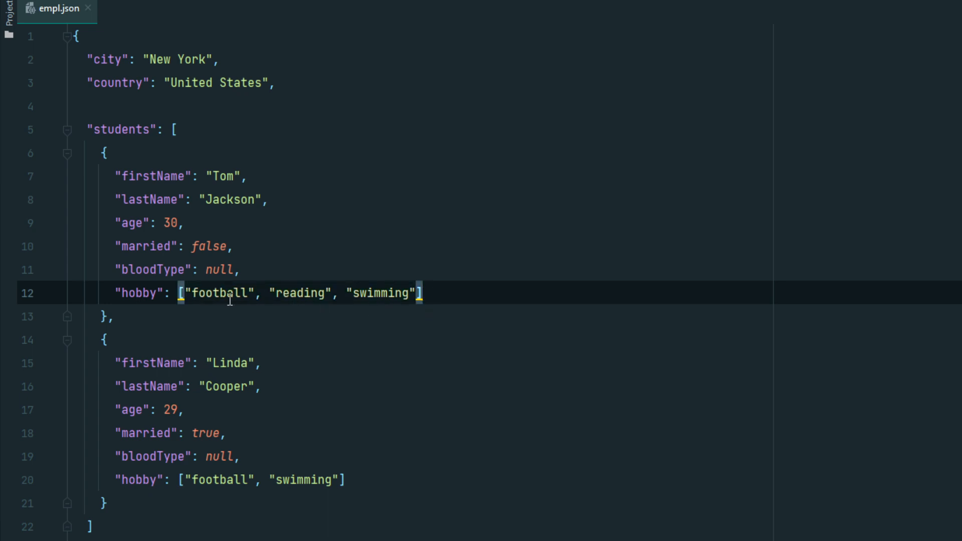
mouse_move(225, 316)
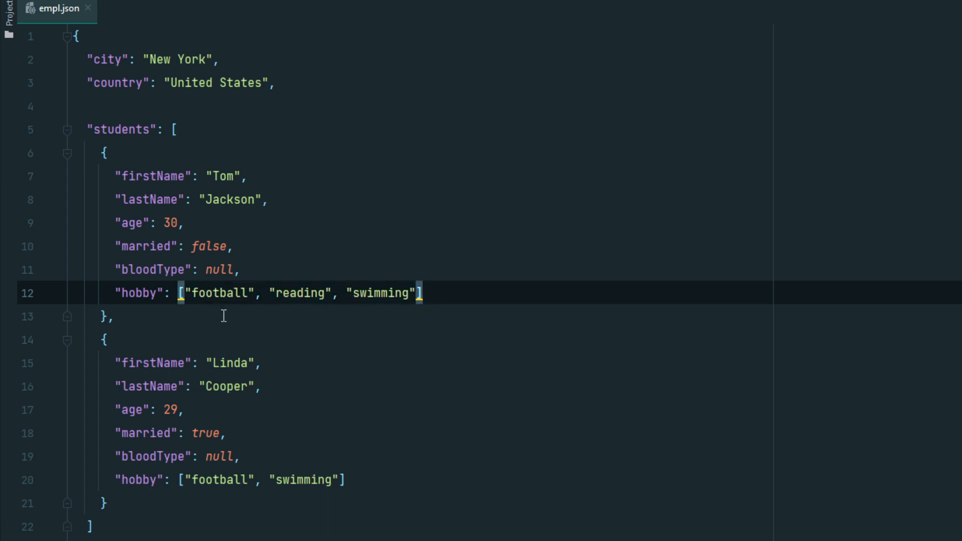
mouse_move(308, 356)
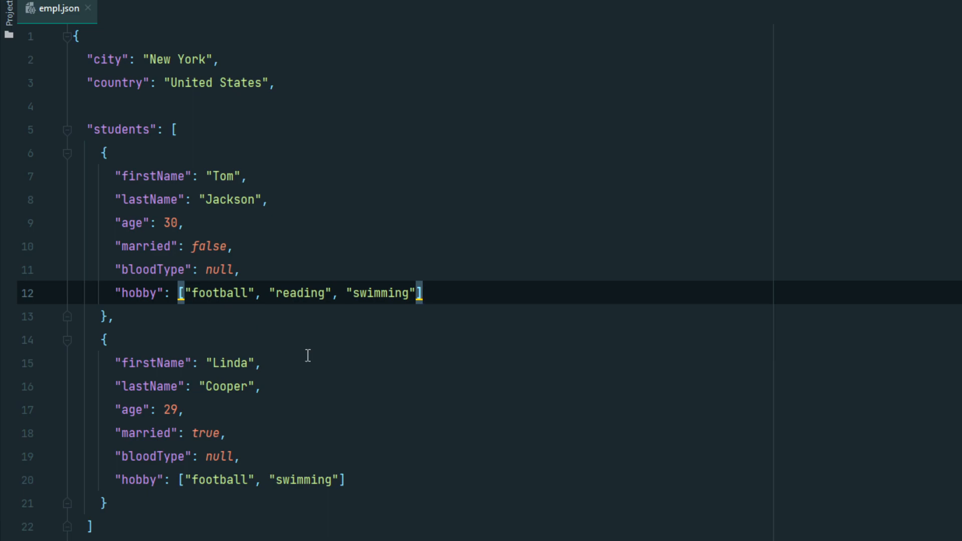